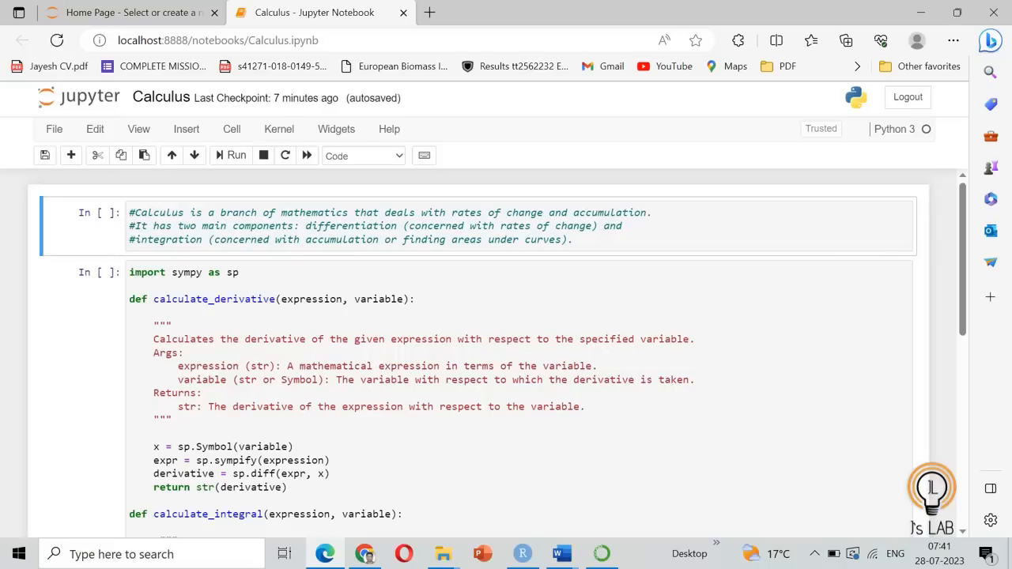
mouse_move(411, 290)
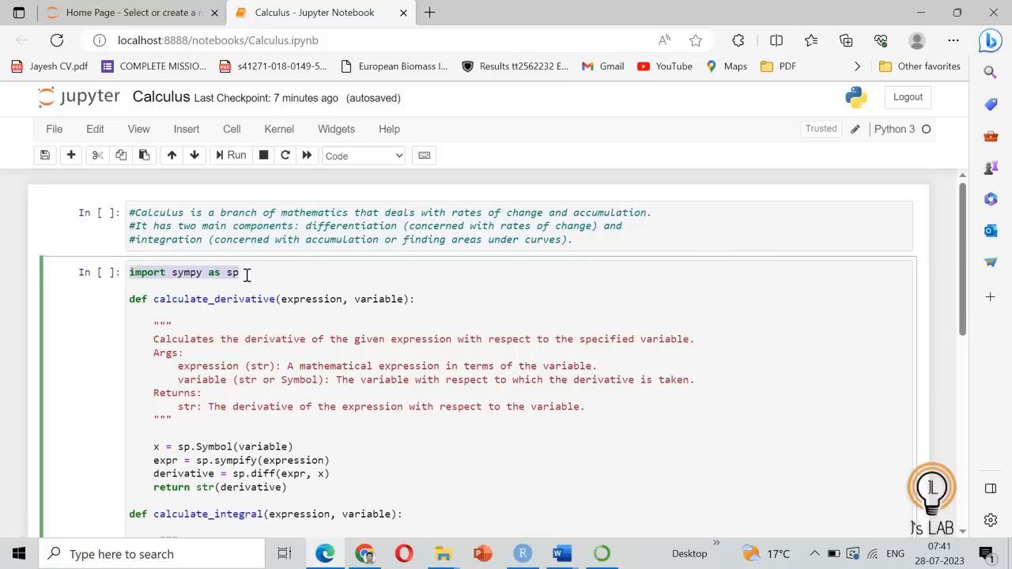
- Clear the docstring from calculate_derivative, marking its expression parameter and docstring text
scroll("down", 3)
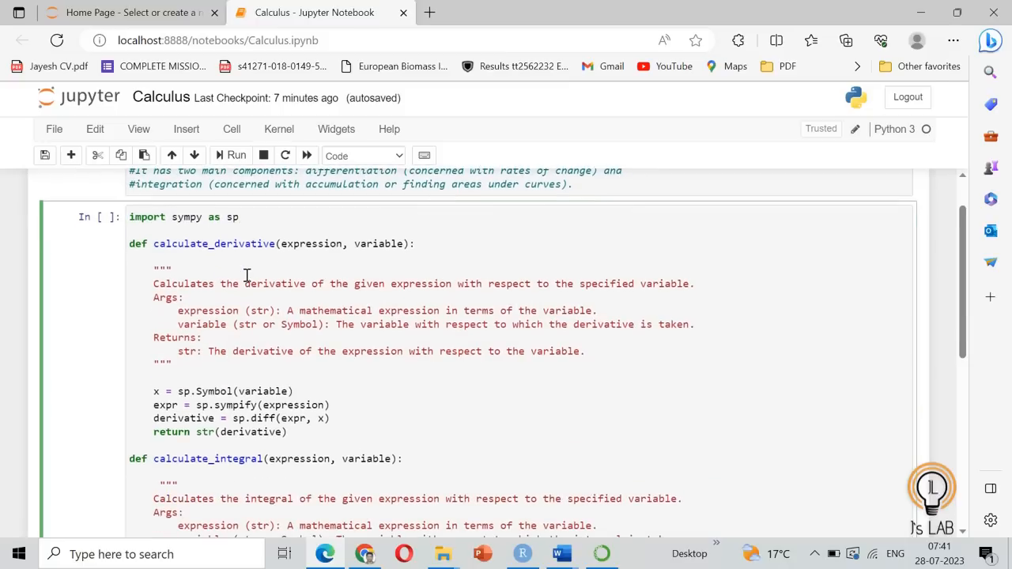
mouse_move(164, 278)
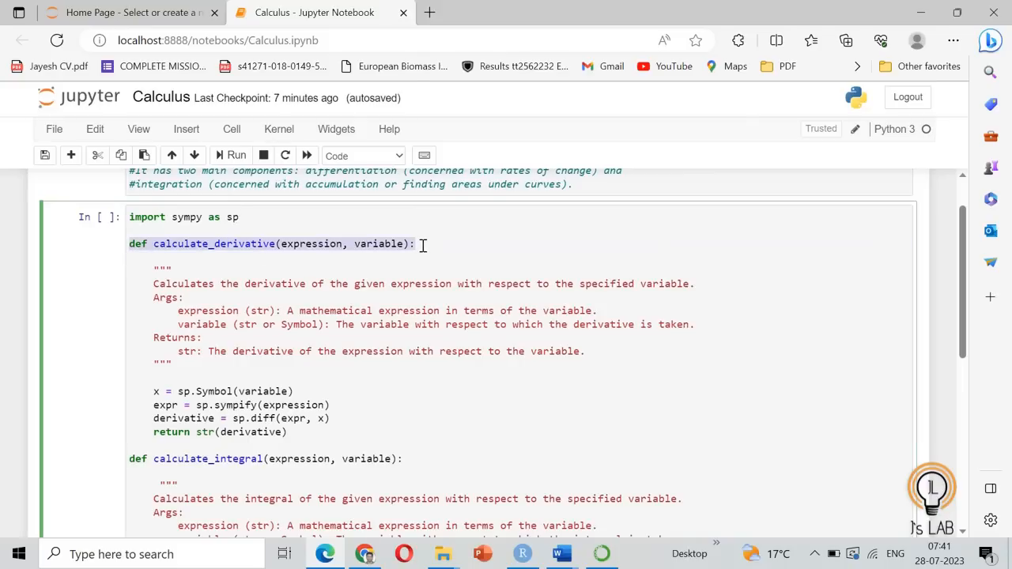
scroll("down", 3)
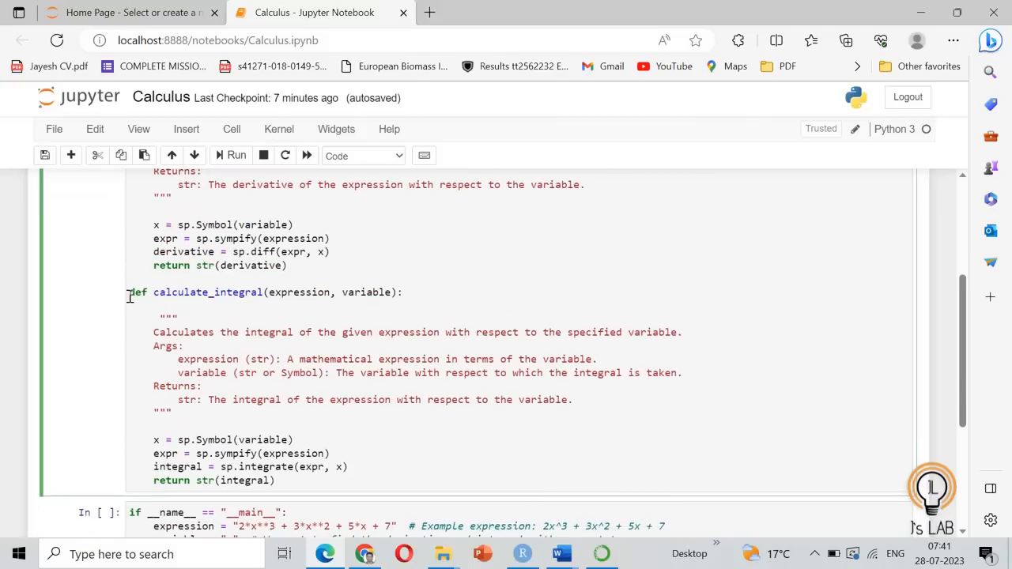
scroll("up", 3)
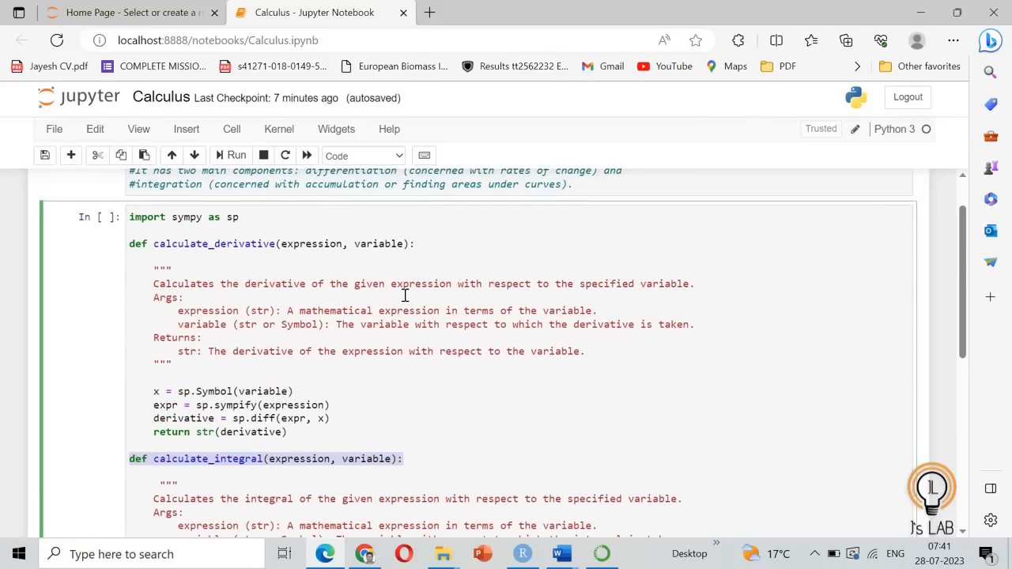
left_click(158, 257)
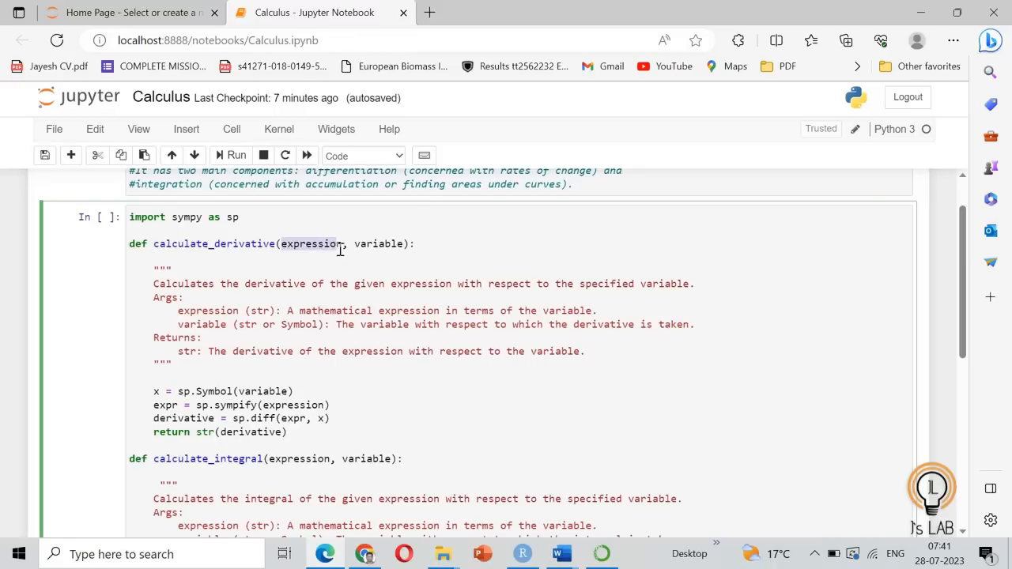
double_click(378, 244)
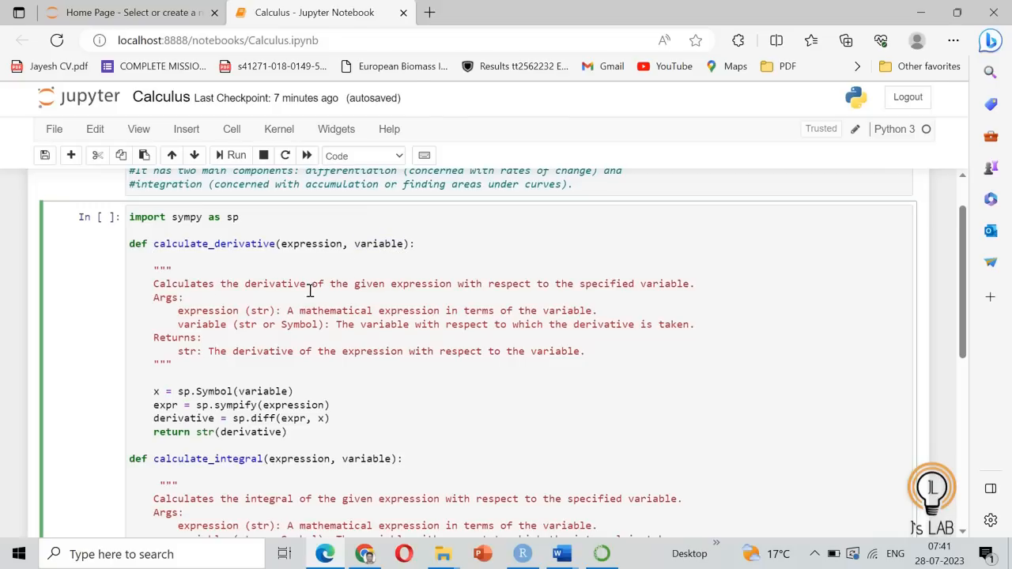
mouse_move(614, 290)
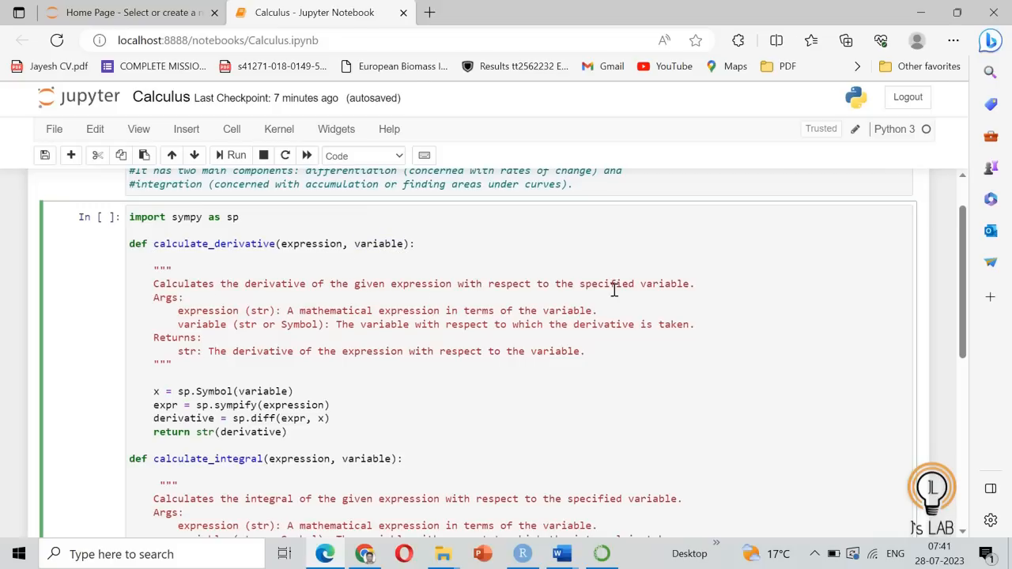
mouse_move(255, 326)
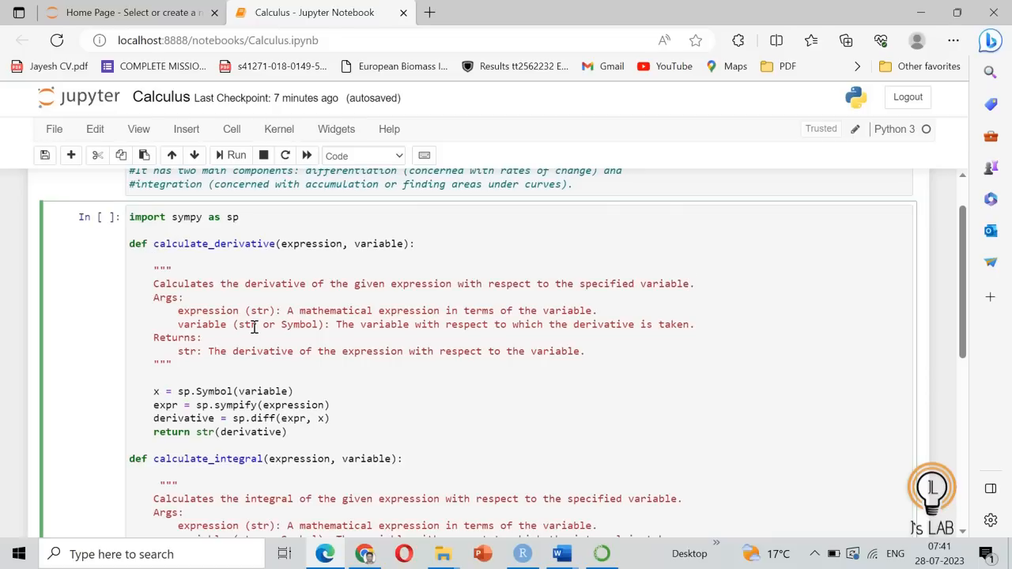
mouse_move(178, 311)
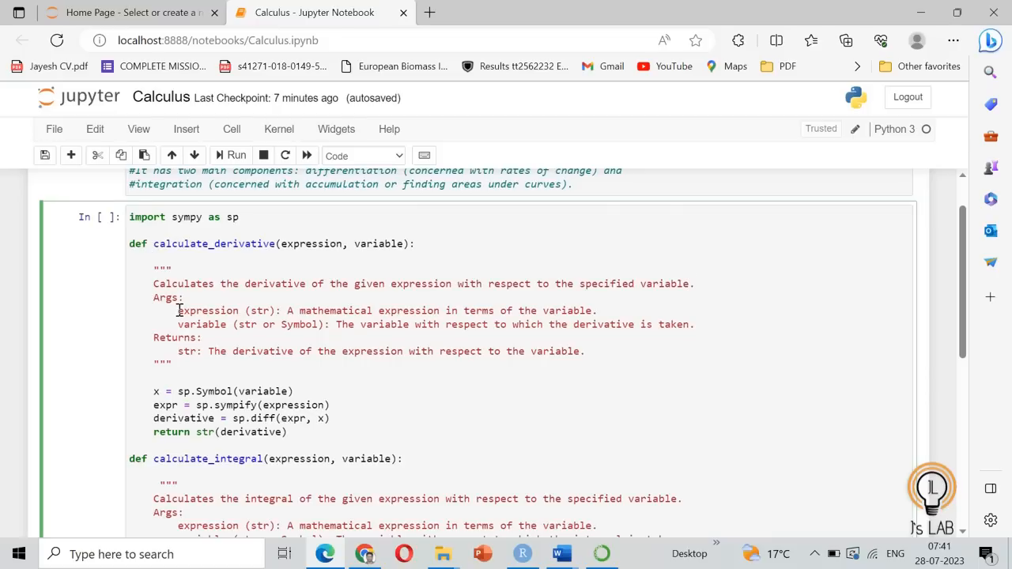
double_click(208, 310)
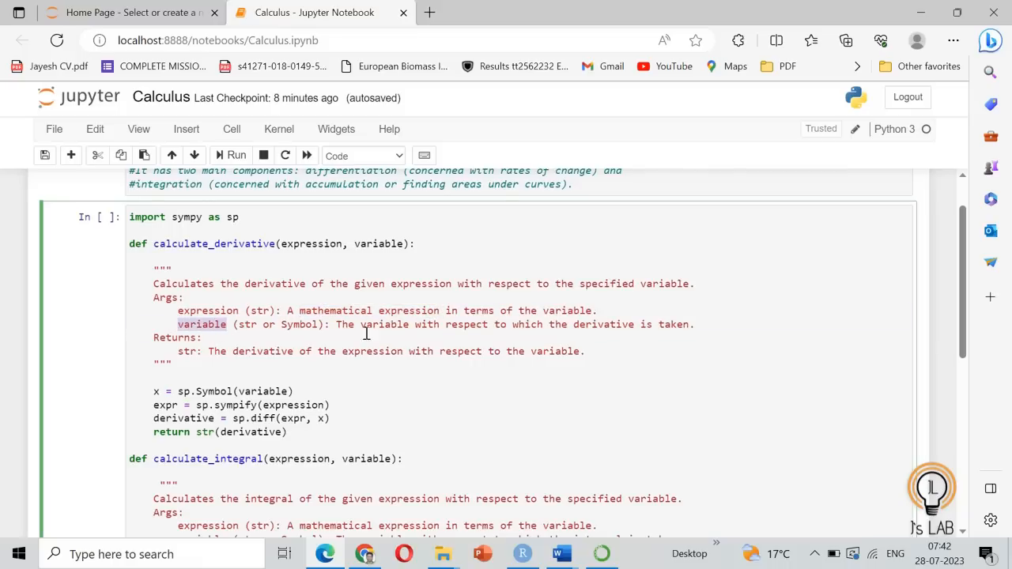
- Clear the docstring from calculate_integral, marking its expression and variable parameters
scroll("down", 3)
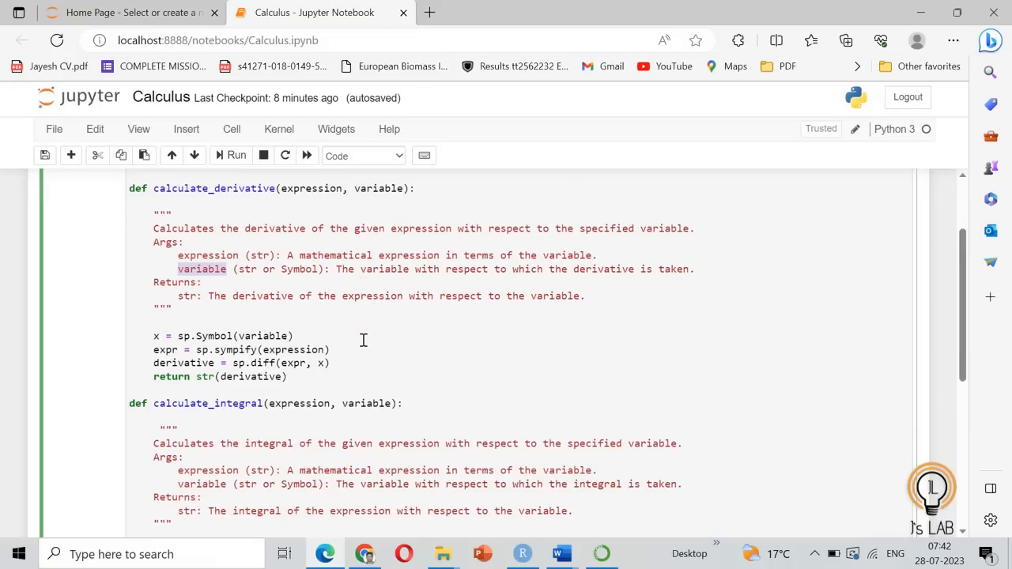
mouse_move(302, 306)
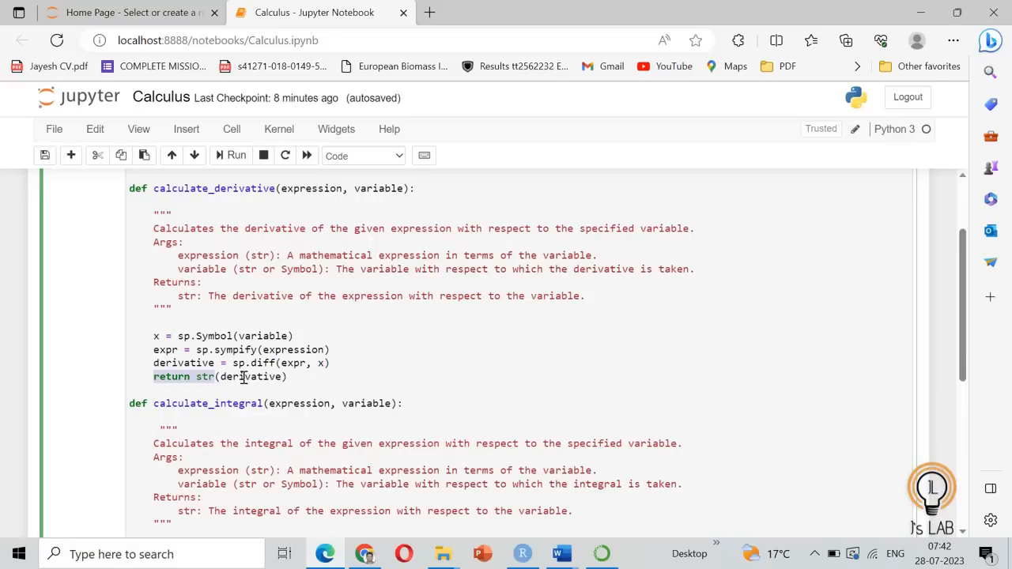
scroll("down", 3)
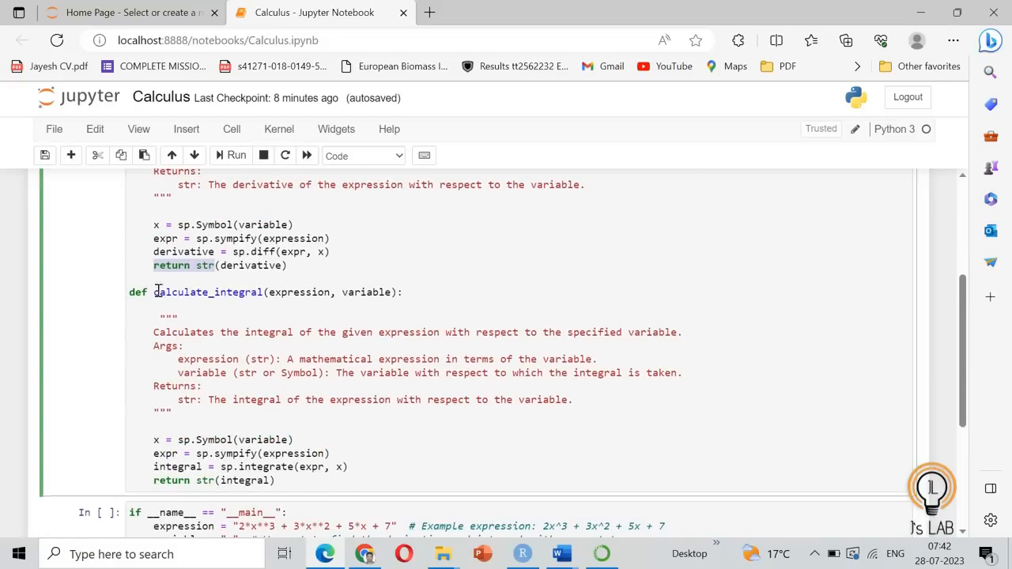
double_click(299, 292)
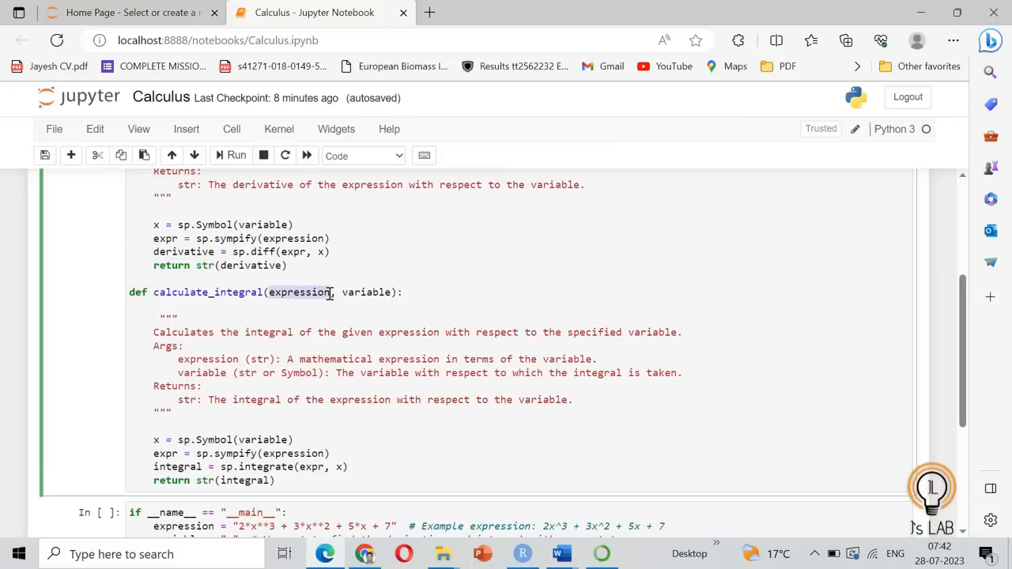
double_click(367, 292)
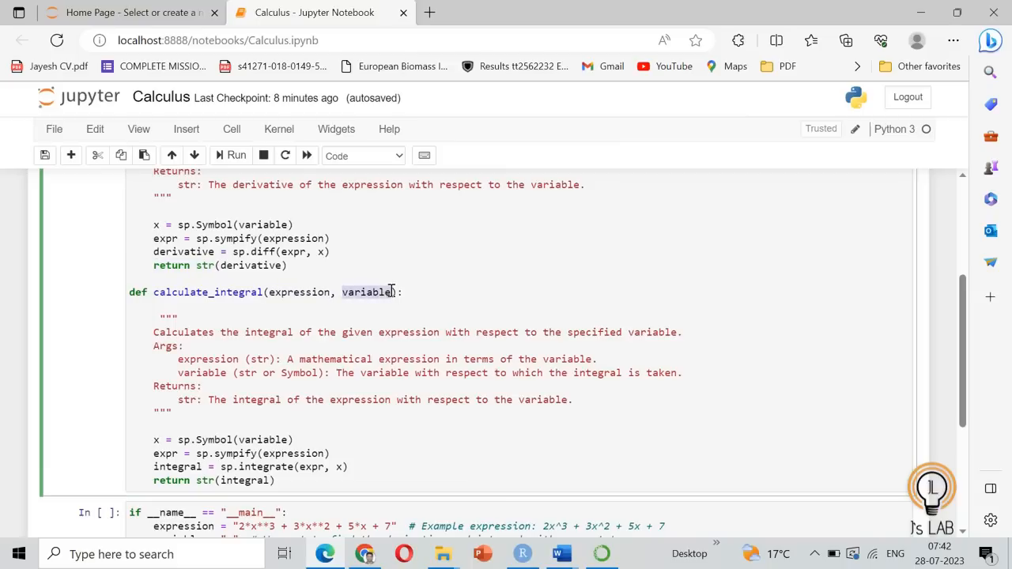
scroll("down", 3)
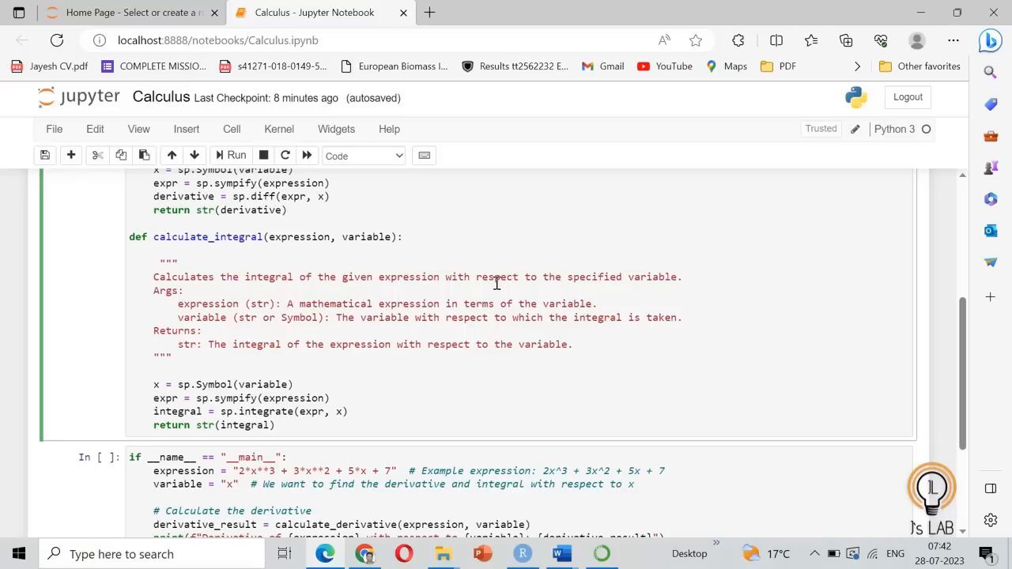
mouse_move(191, 306)
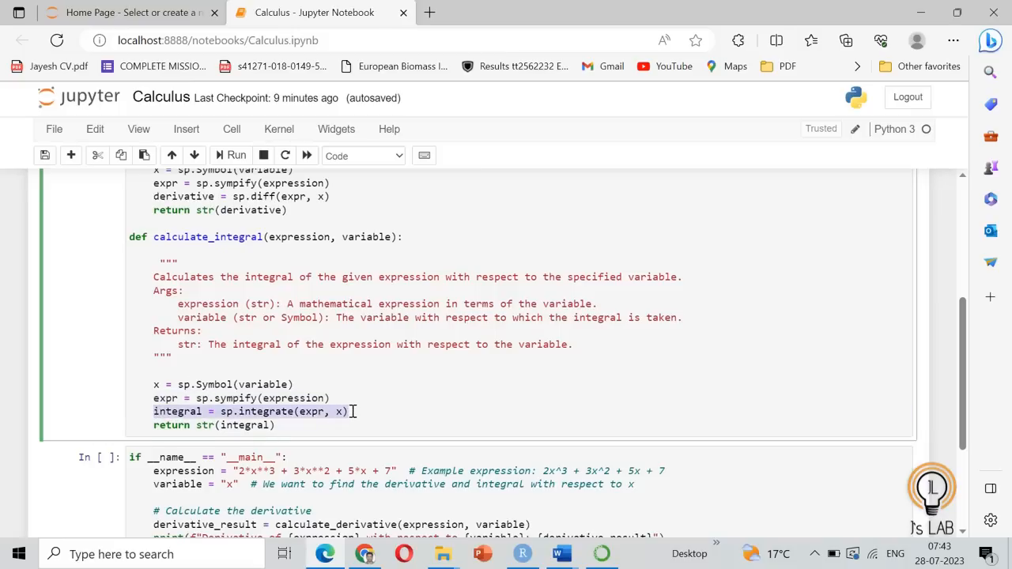
left_click(341, 412)
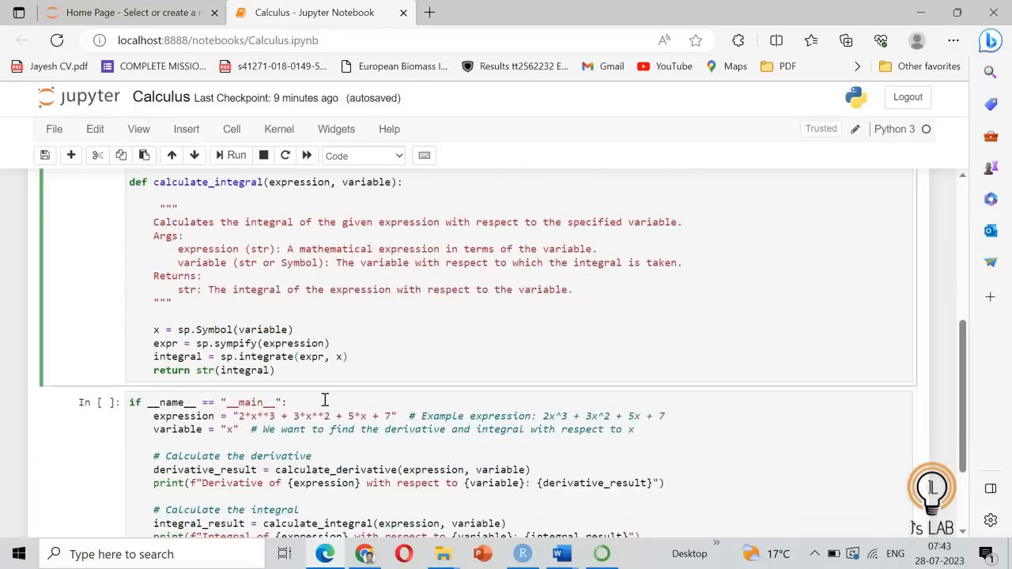
- Move to the main cell, highlighting the derivative print line and integral_result
scroll("down", 3)
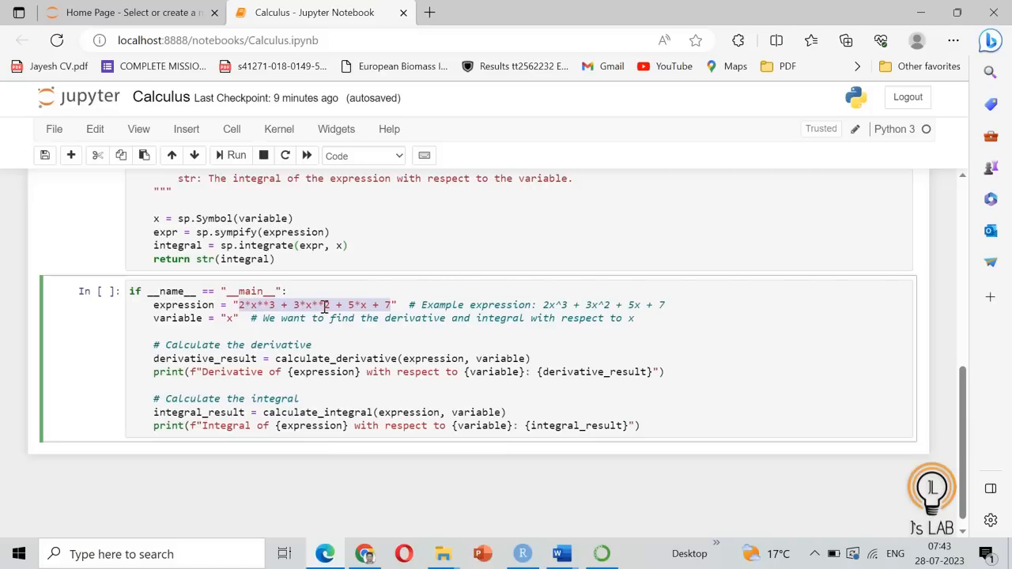
mouse_move(411, 305)
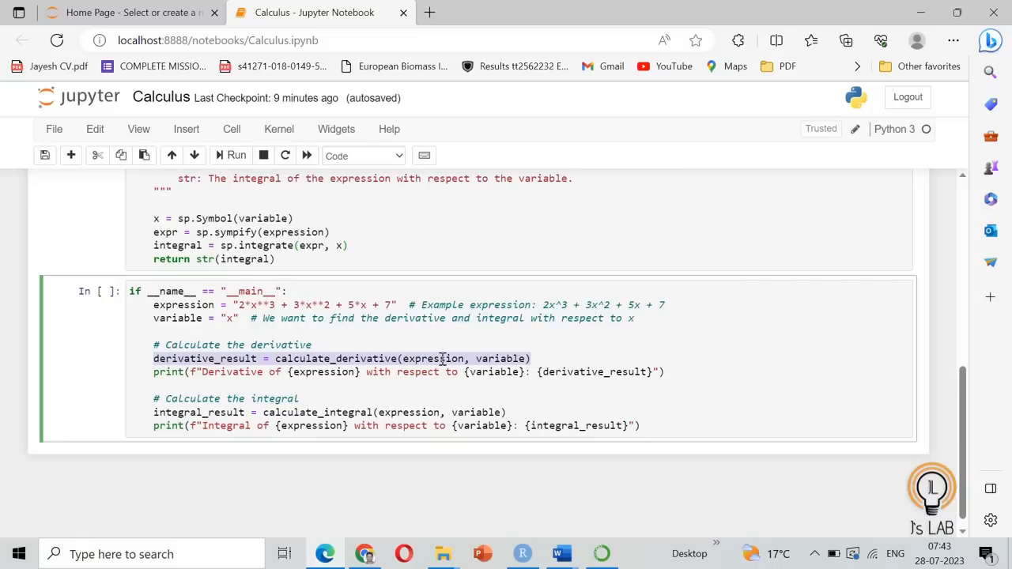
left_click(180, 372)
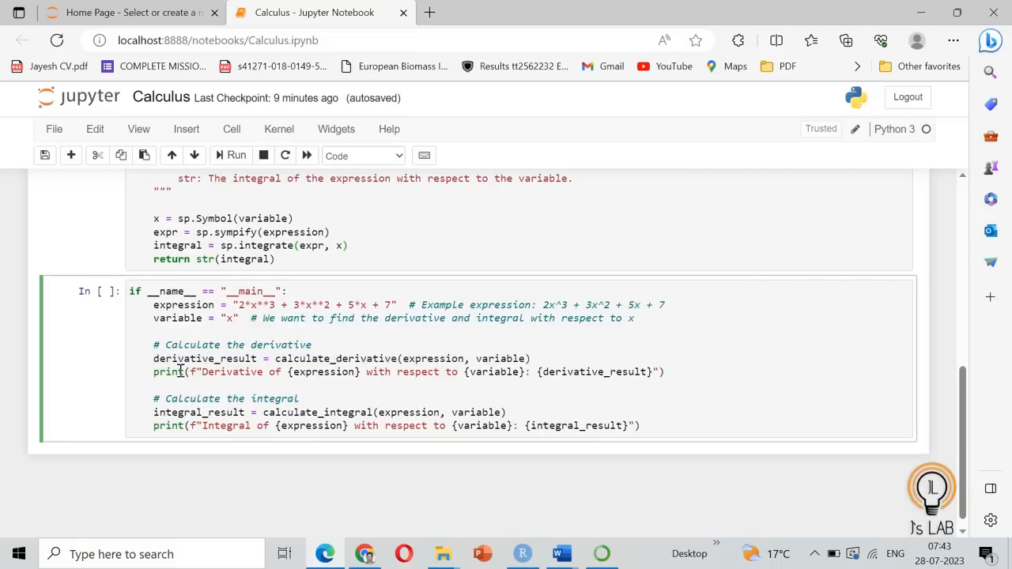
triple_click(395, 371)
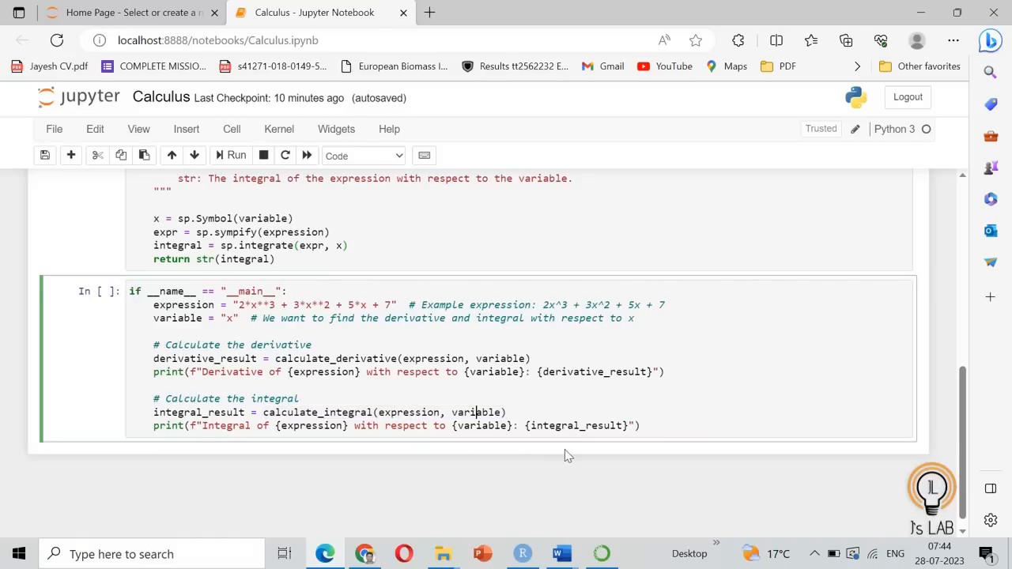
double_click(569, 425)
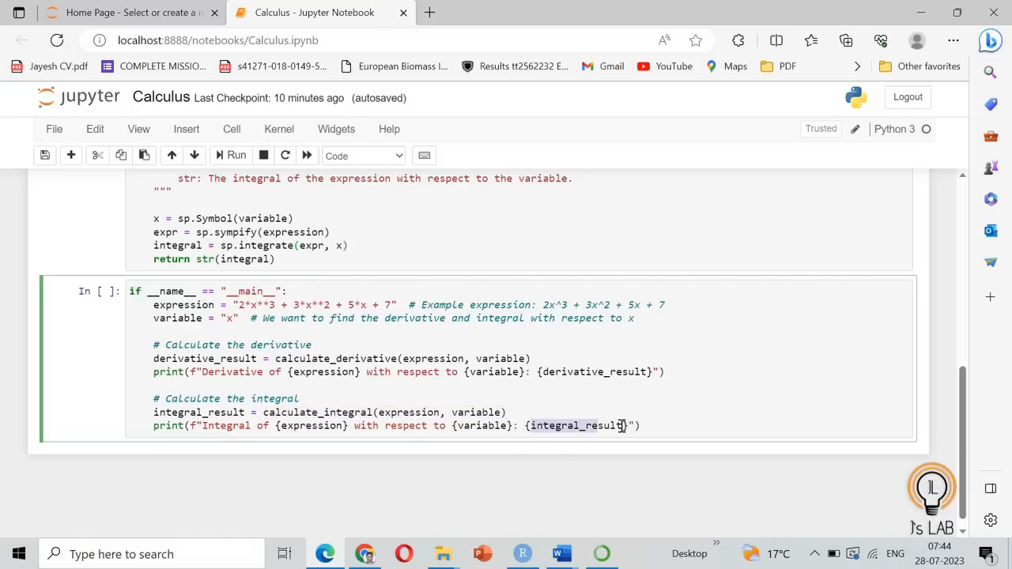
scroll("up", 3)
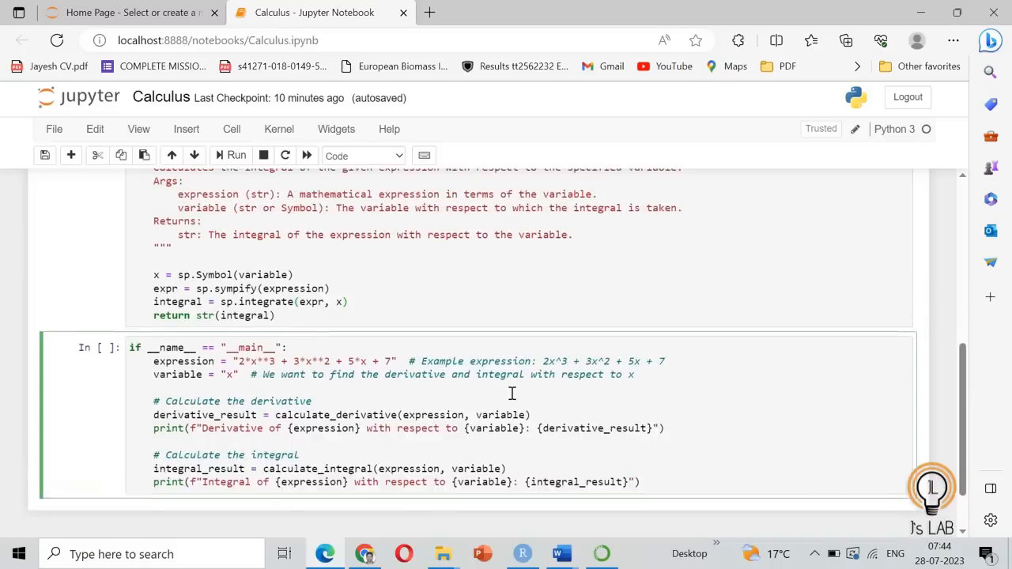
scroll("up", 3)
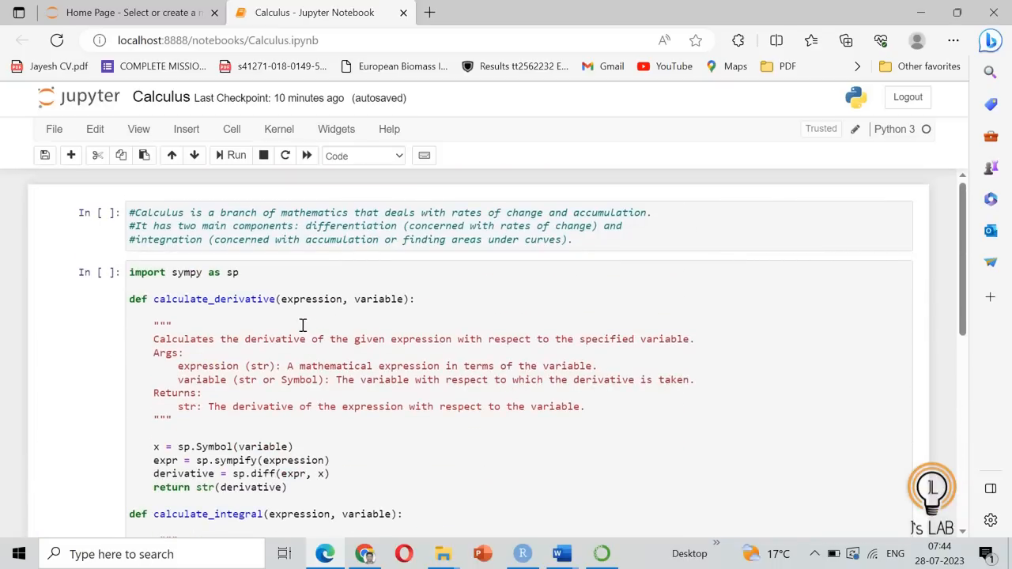
scroll("down", 3)
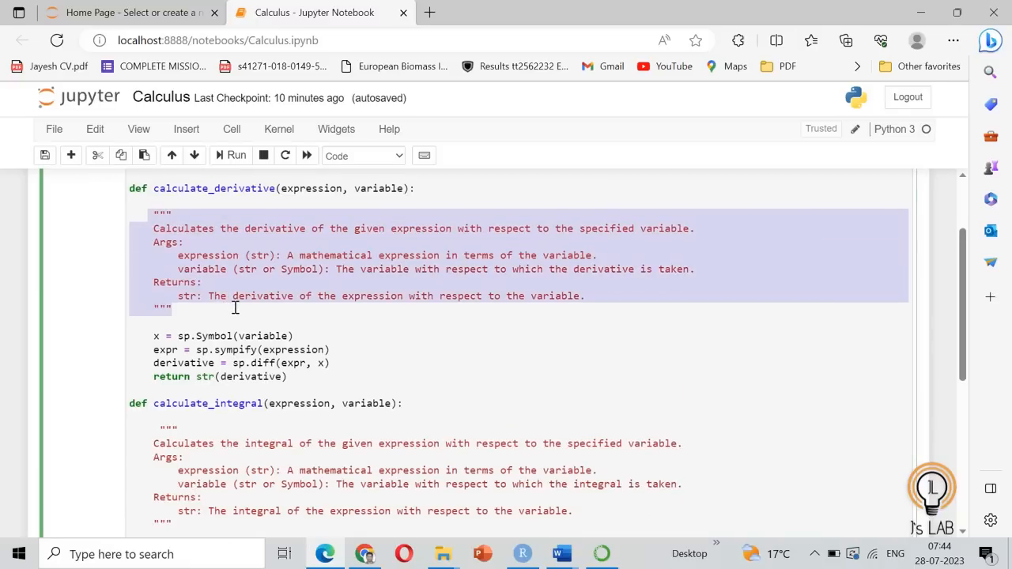
scroll("down", 3)
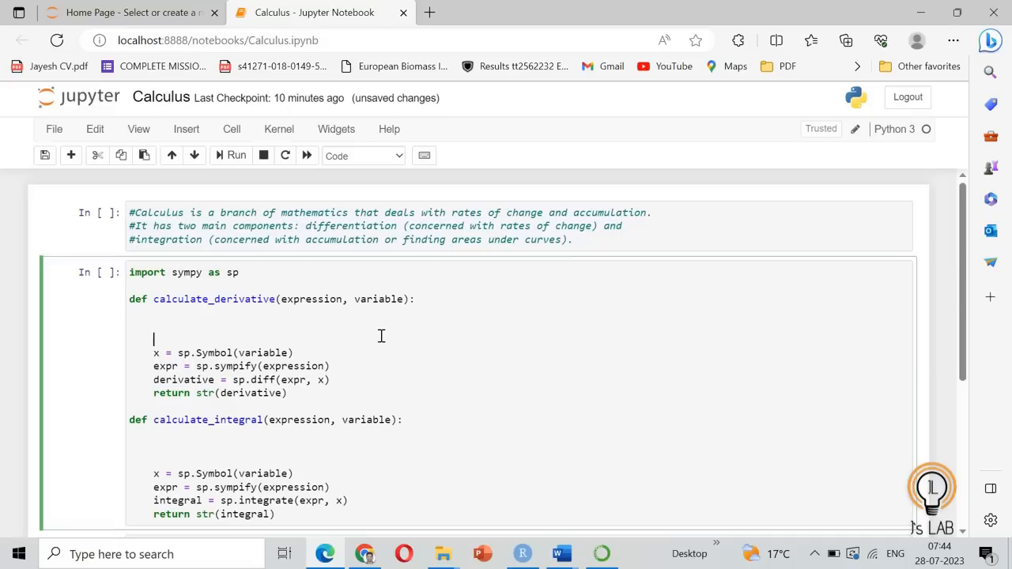
scroll("down", 3)
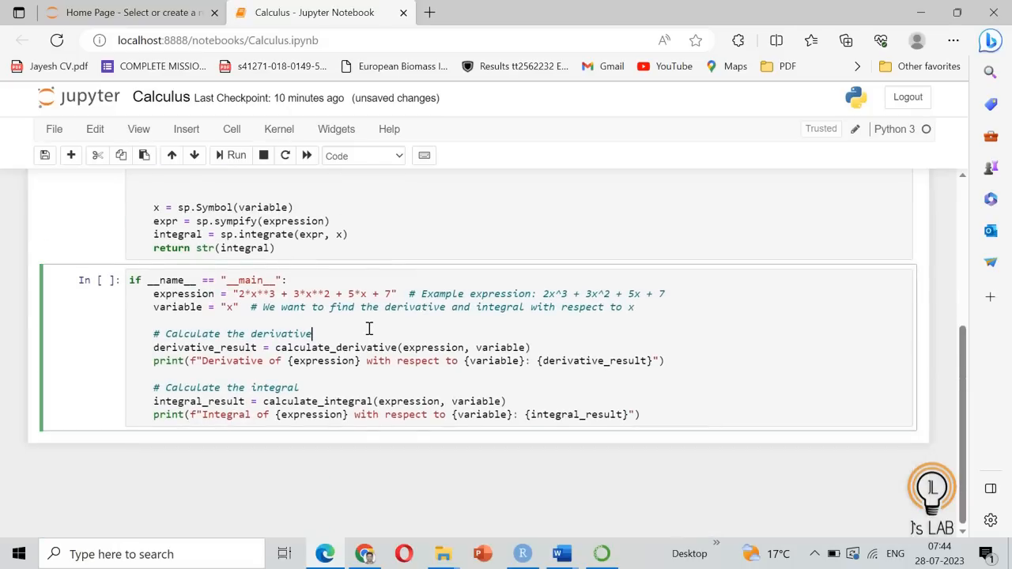
- Run the cell to print the derivative 6*x**2 + 6*x + 5 and its integral
left_click(236, 155)
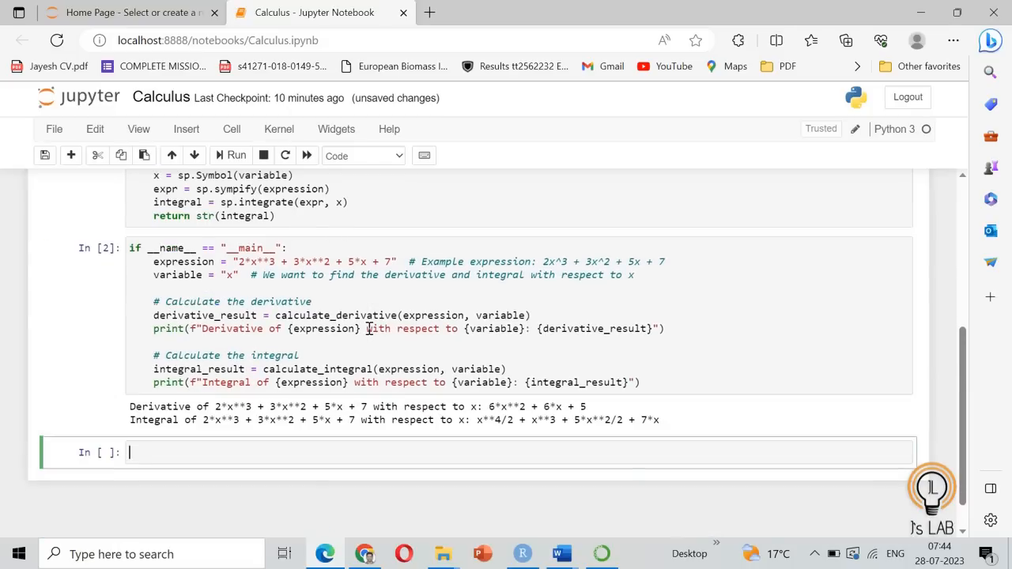
mouse_move(128, 409)
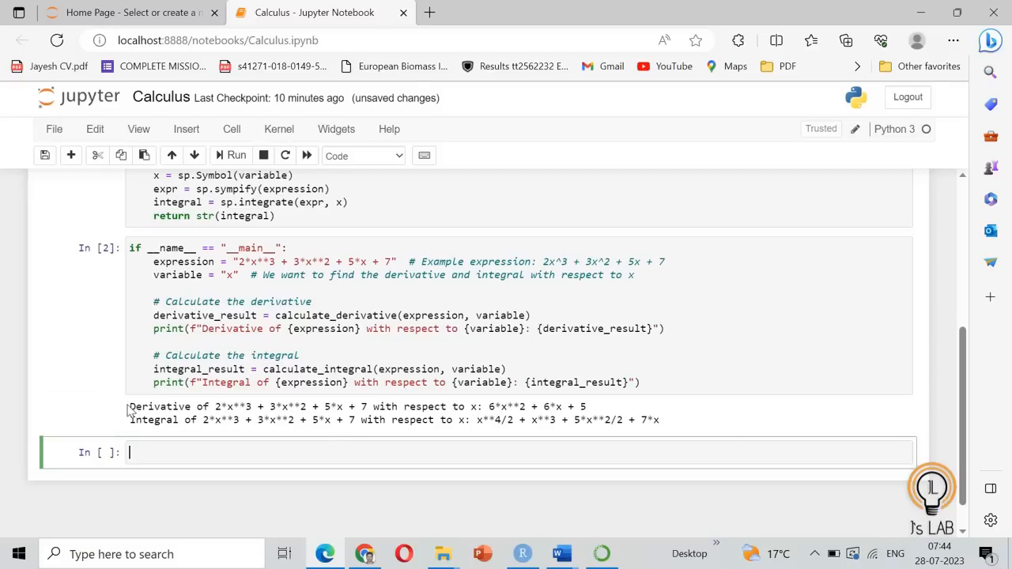
left_click_drag(130, 407, 401, 407)
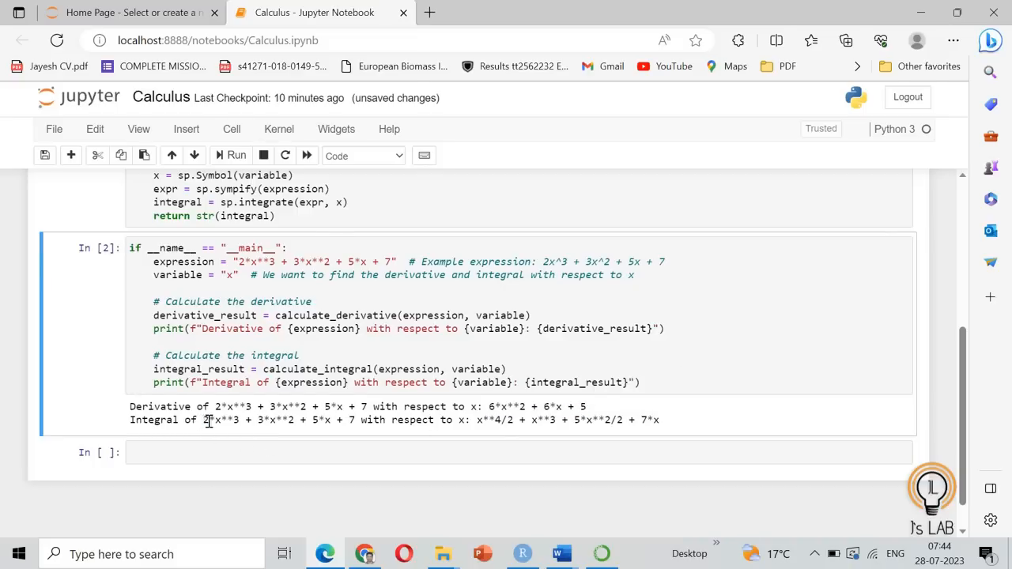
left_click_drag(202, 420, 354, 419)
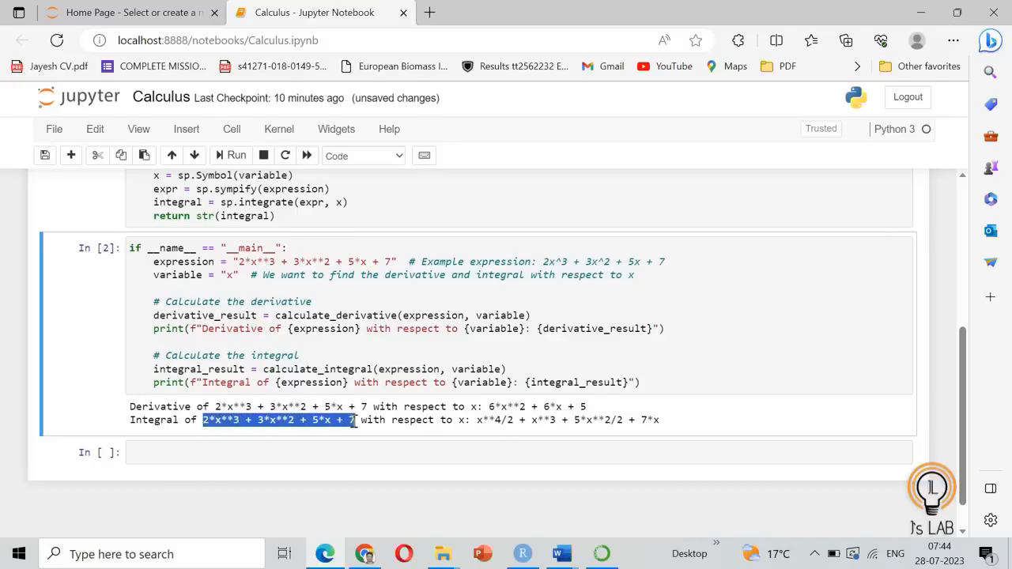
left_click(477, 420)
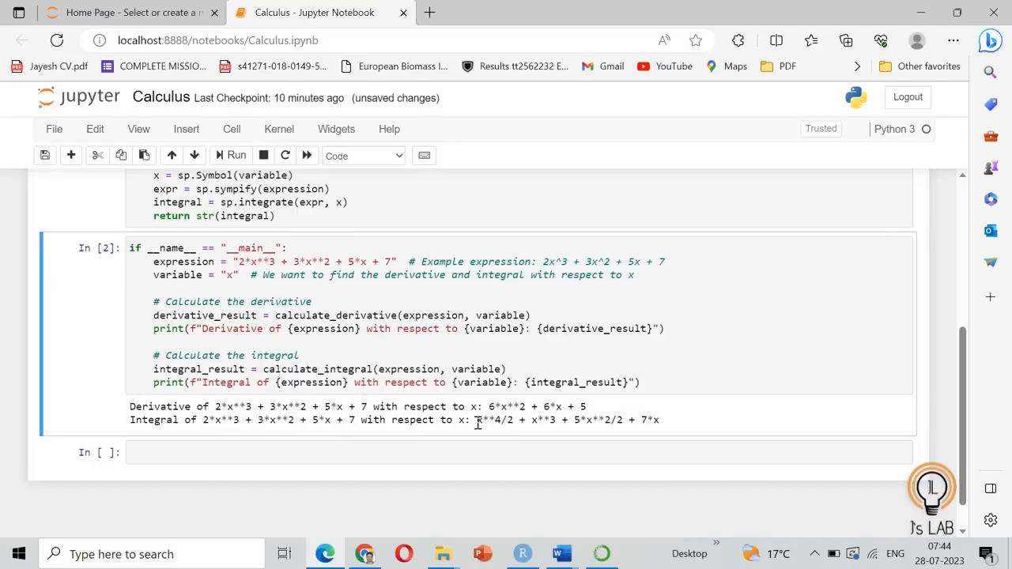
left_click_drag(659, 420, 476, 420)
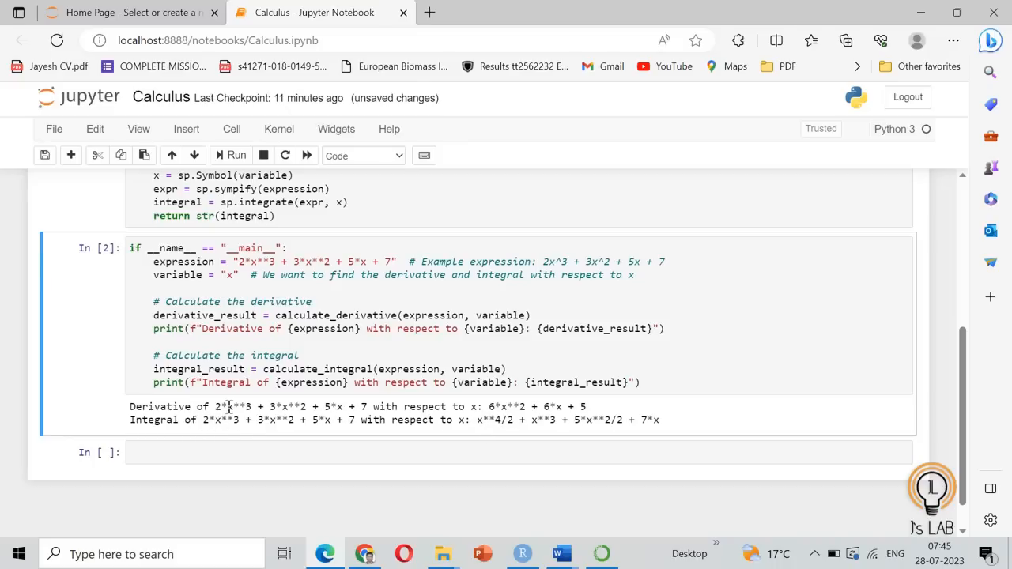
double_click(486, 420)
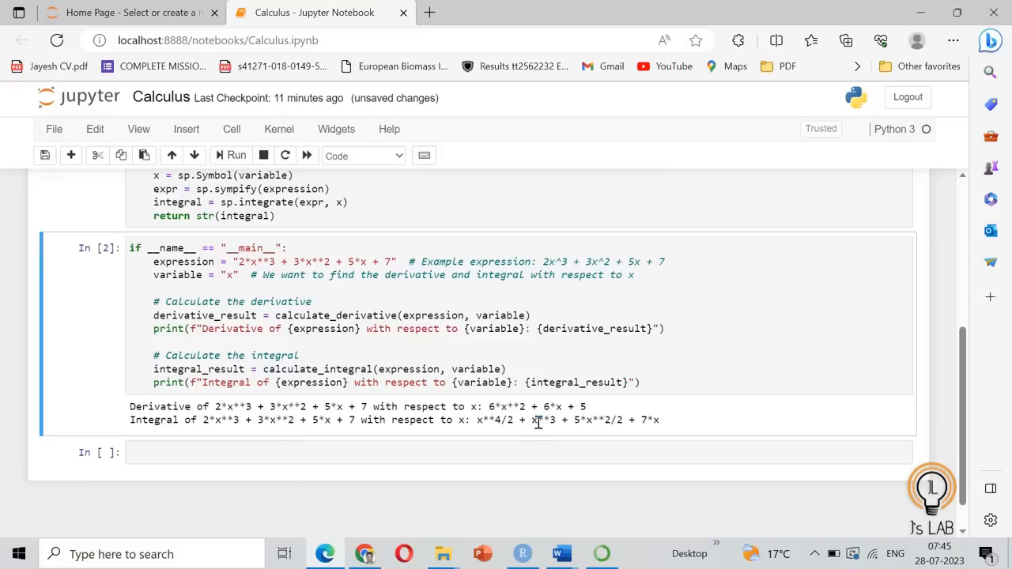
double_click(543, 420)
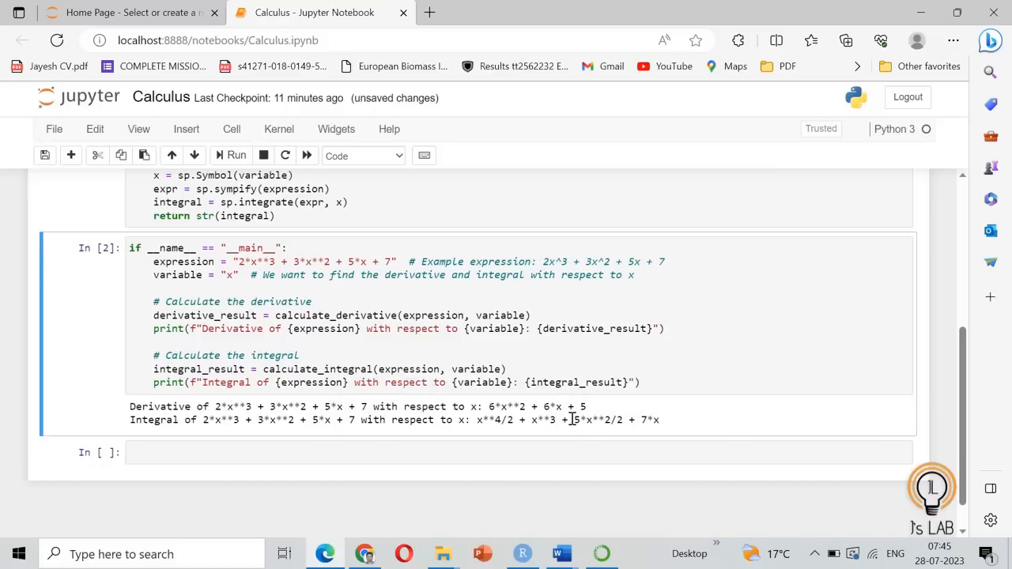
double_click(599, 420)
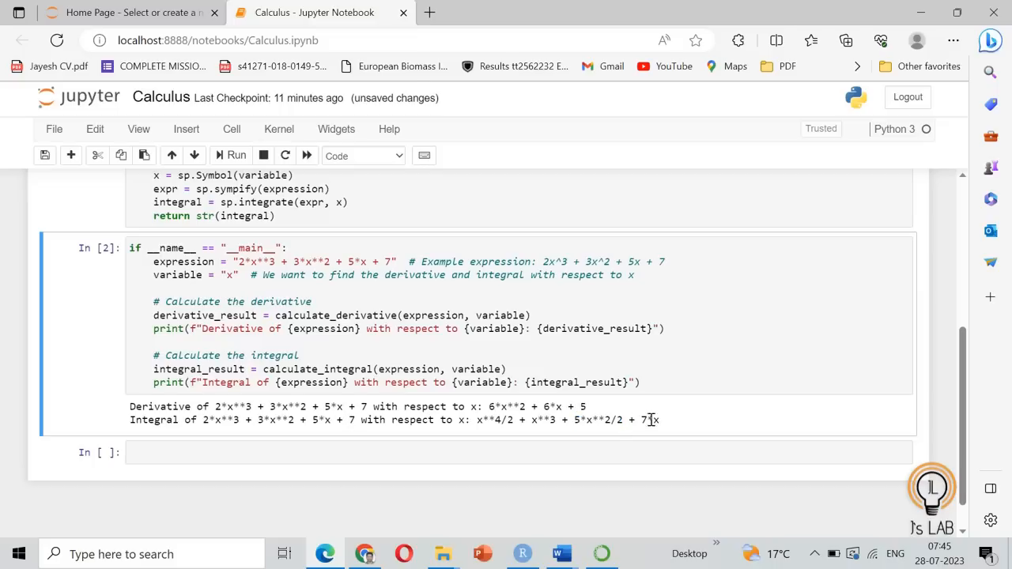
mouse_move(702, 435)
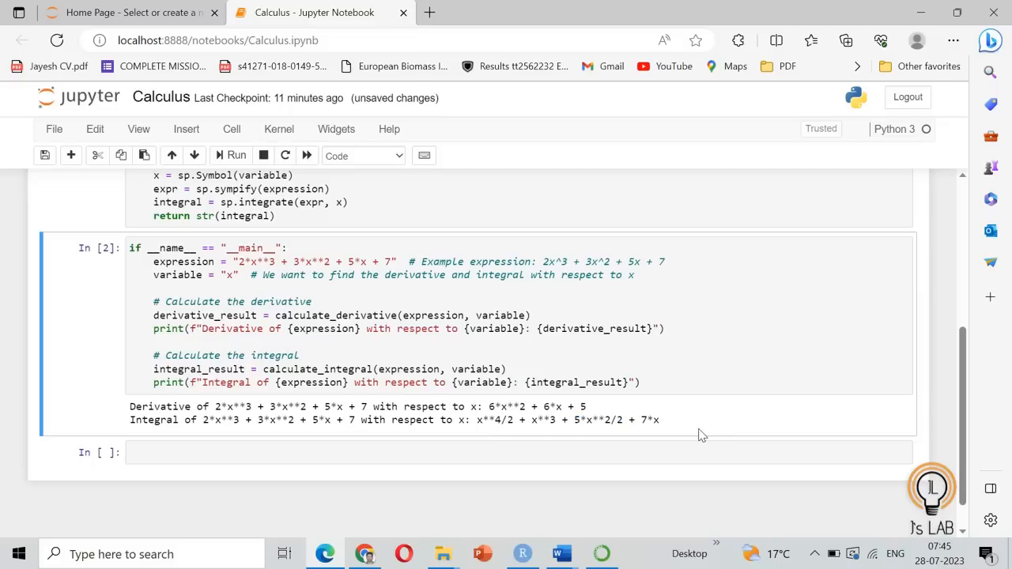
scroll("up", 3)
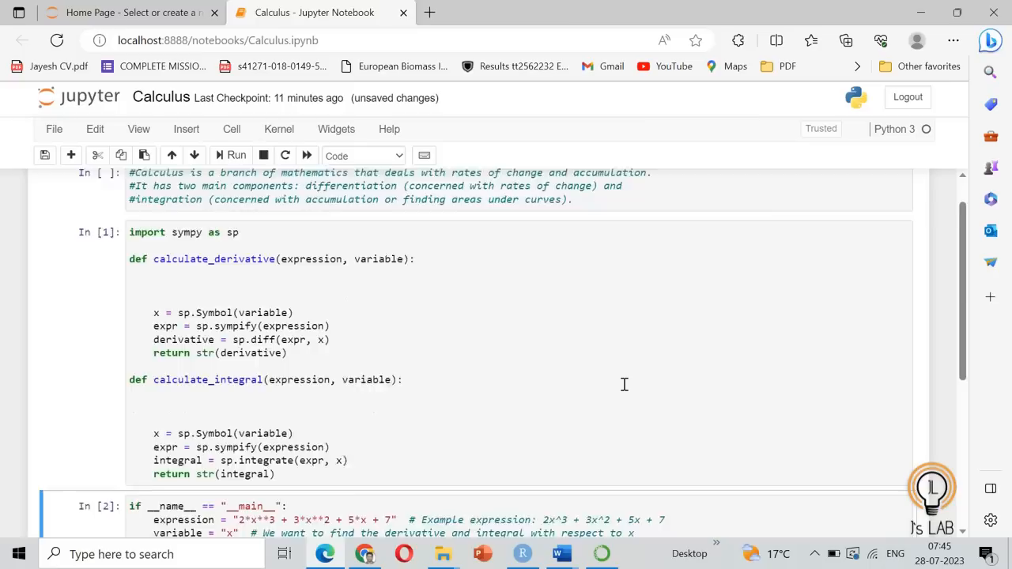